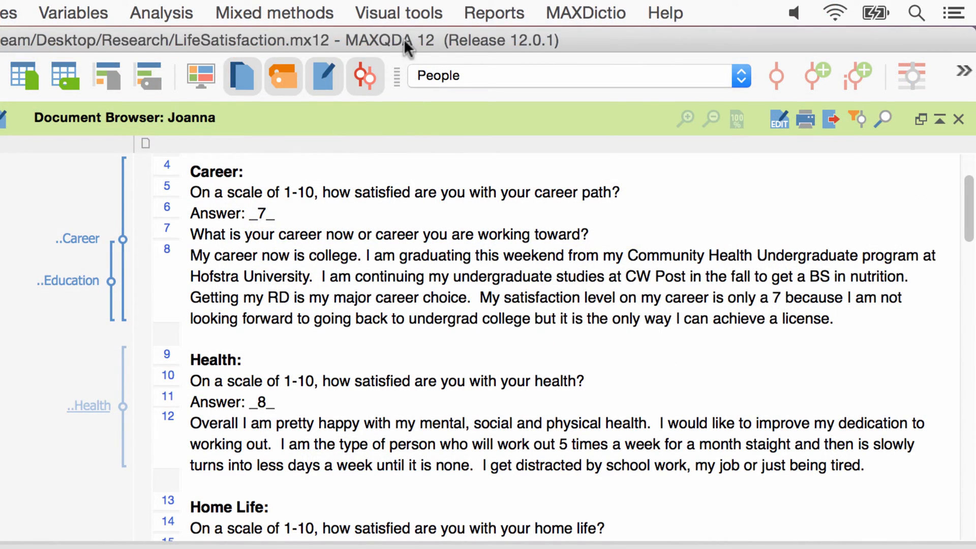
# Launch the Code Matrix Browser setup from the Visual tools menu
pyautogui.click(398, 12)
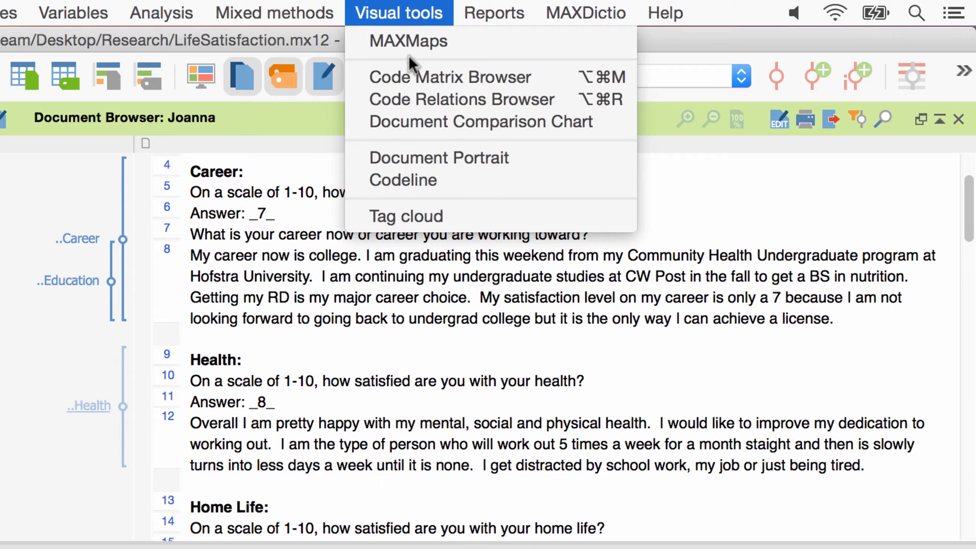
pyautogui.click(450, 77)
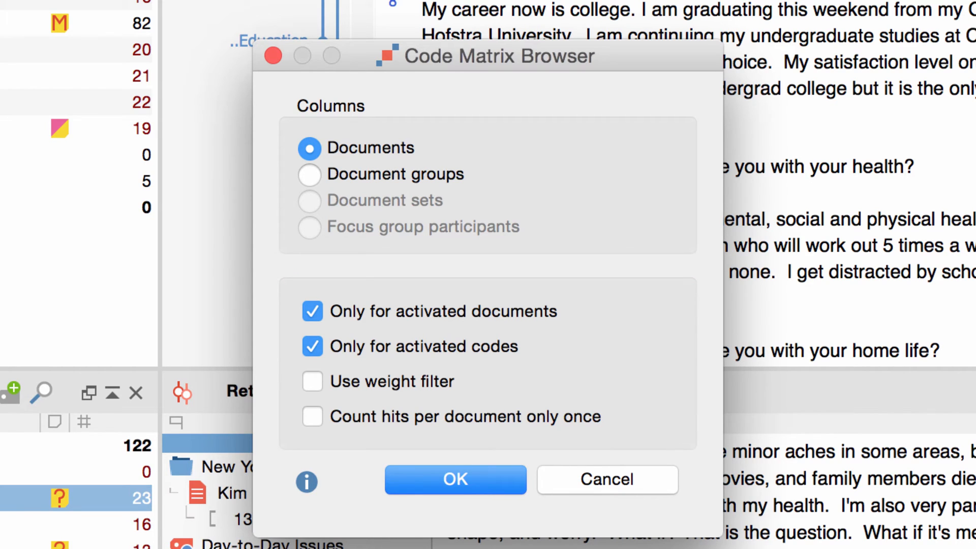
pyautogui.moveTo(495, 355)
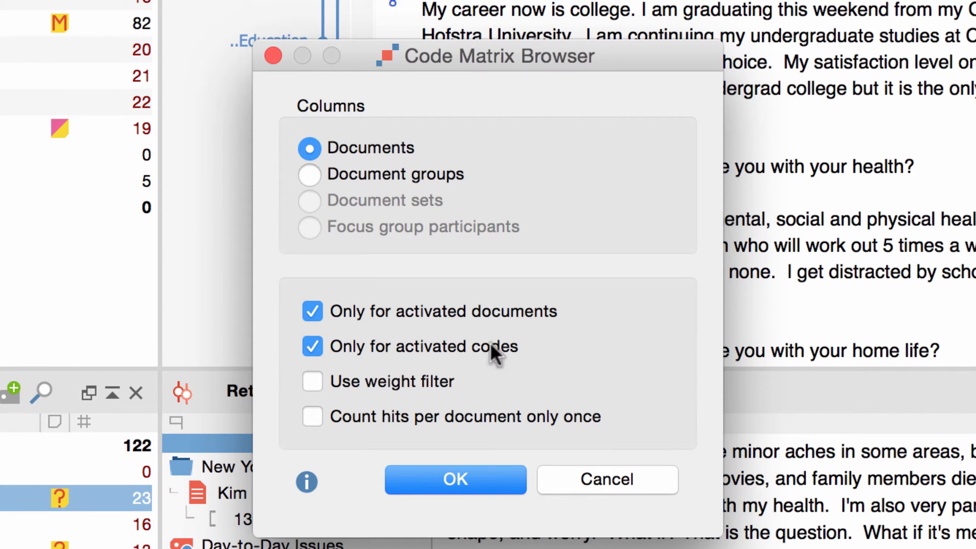
# Build the interviews-by-codes matrix, toggling full then abbreviated interview column names
pyautogui.click(455, 479)
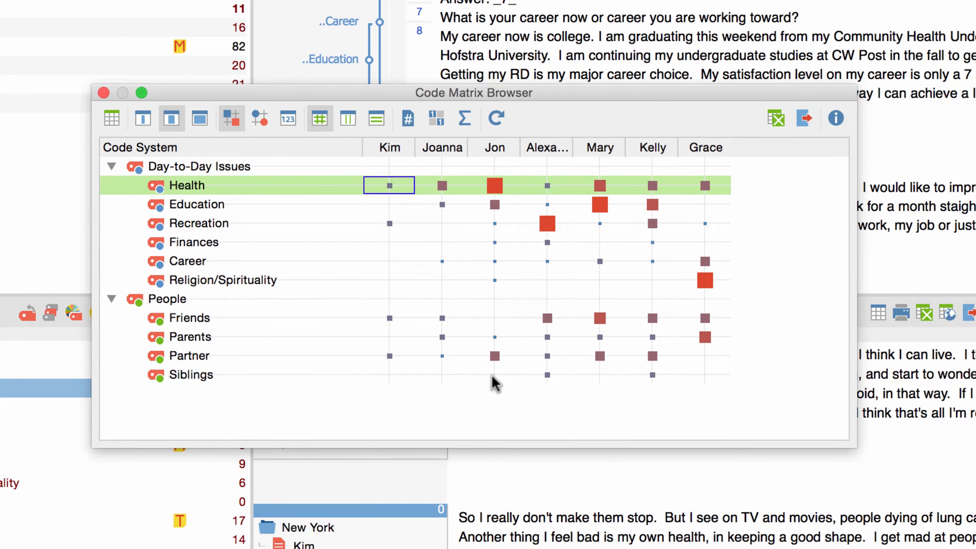
pyautogui.moveTo(199, 119)
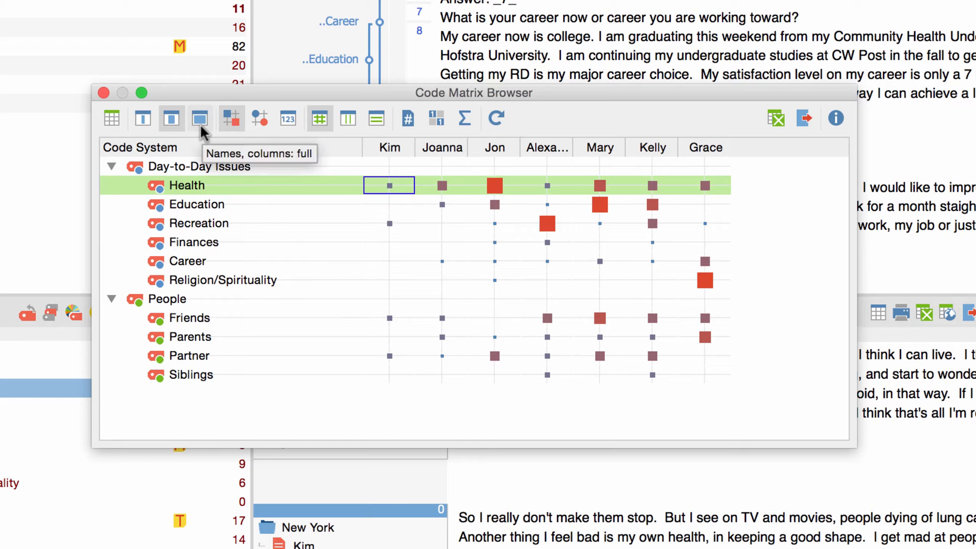
pyautogui.click(172, 119)
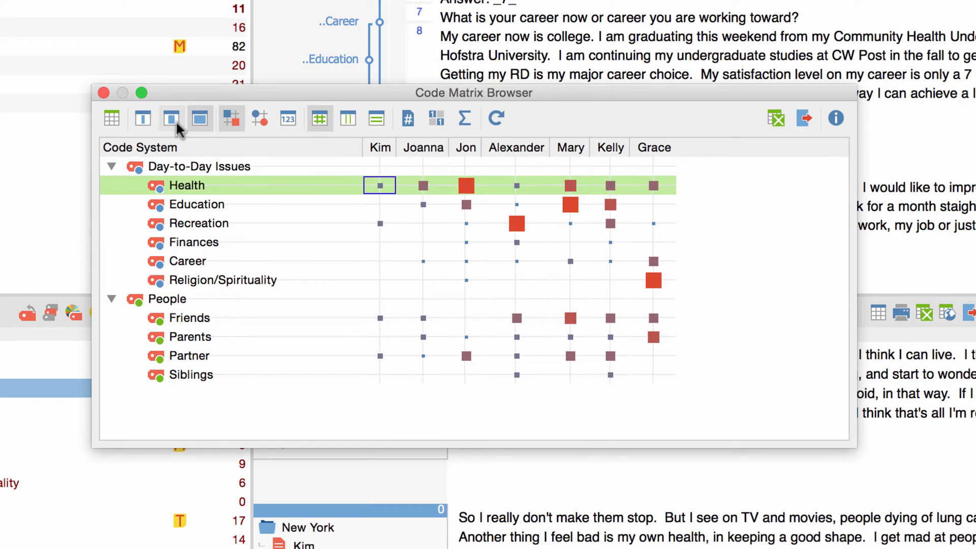
pyautogui.click(172, 119)
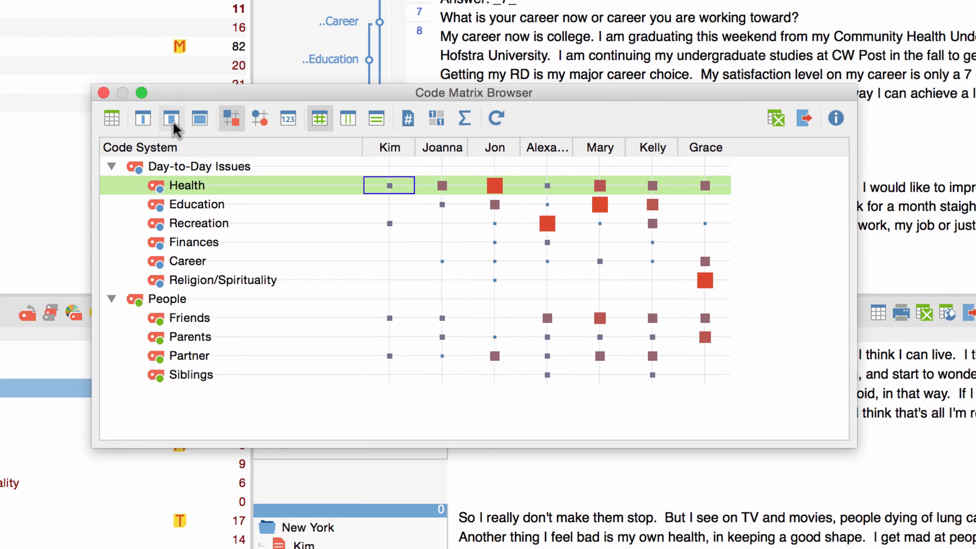
pyautogui.click(495, 185)
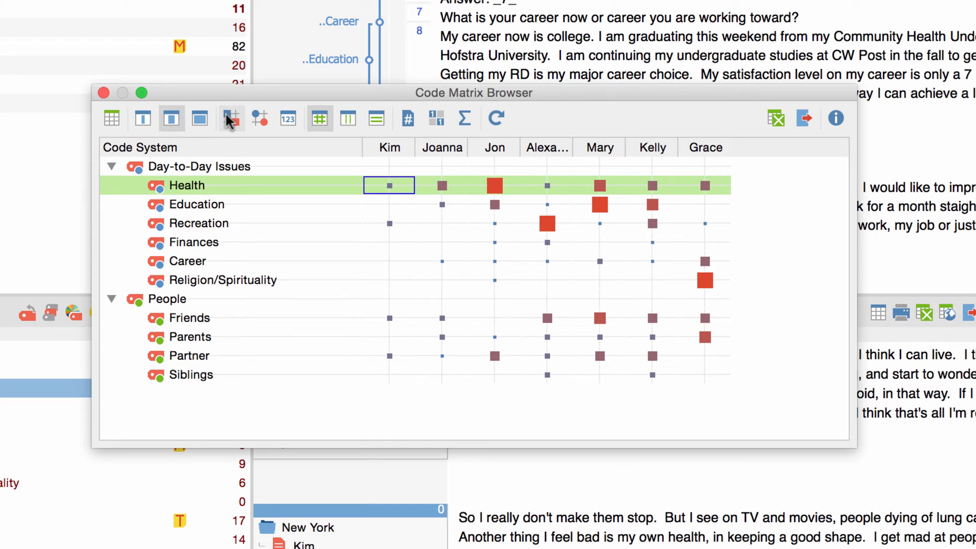
pyautogui.moveTo(231, 119)
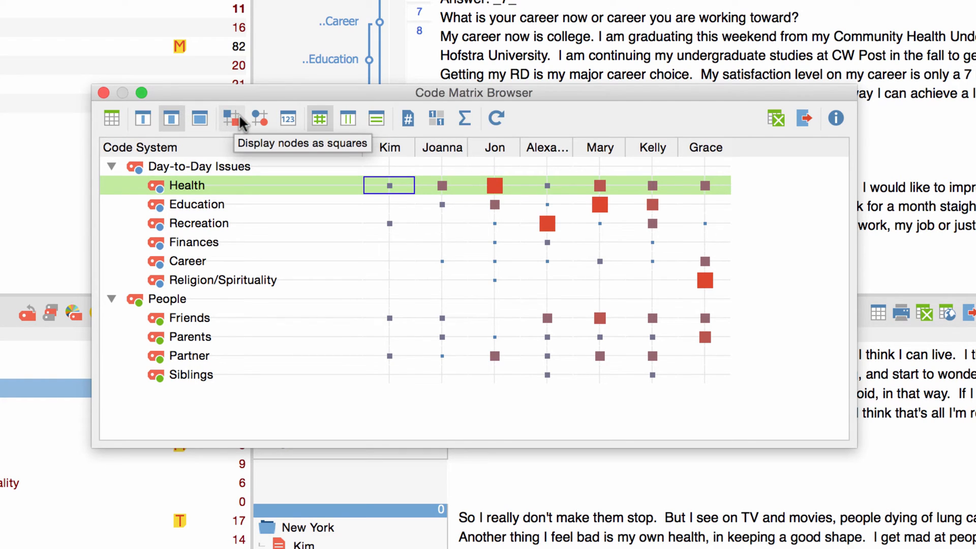
pyautogui.click(259, 119)
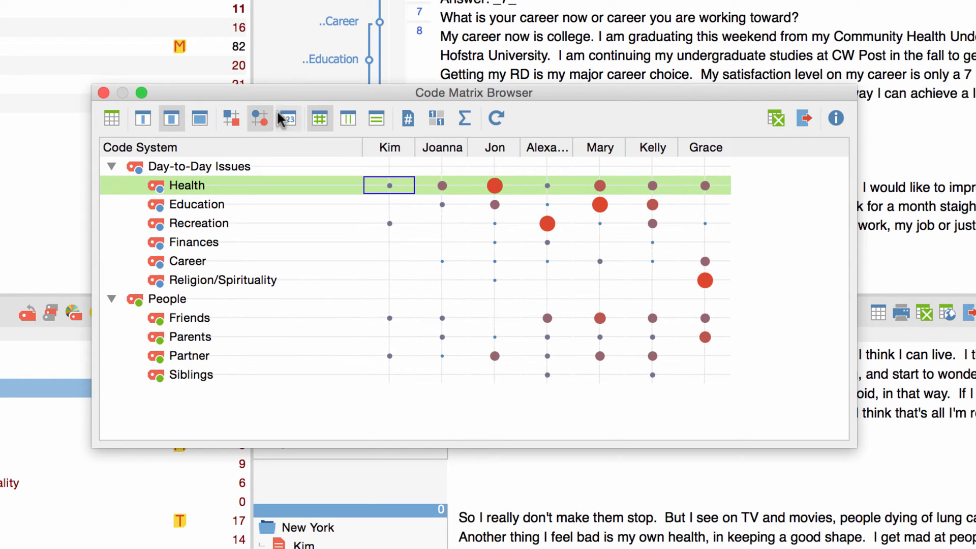
pyautogui.click(286, 118)
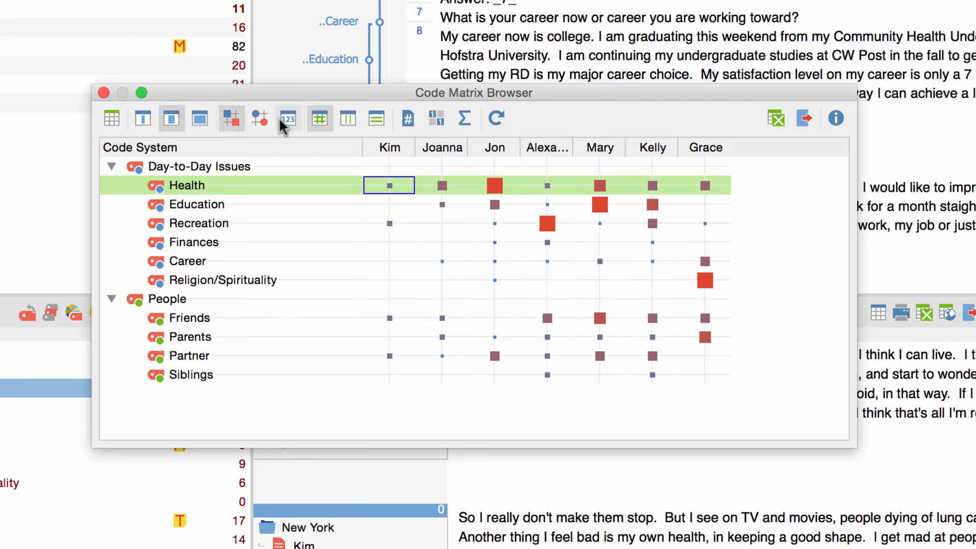
pyautogui.moveTo(388, 185)
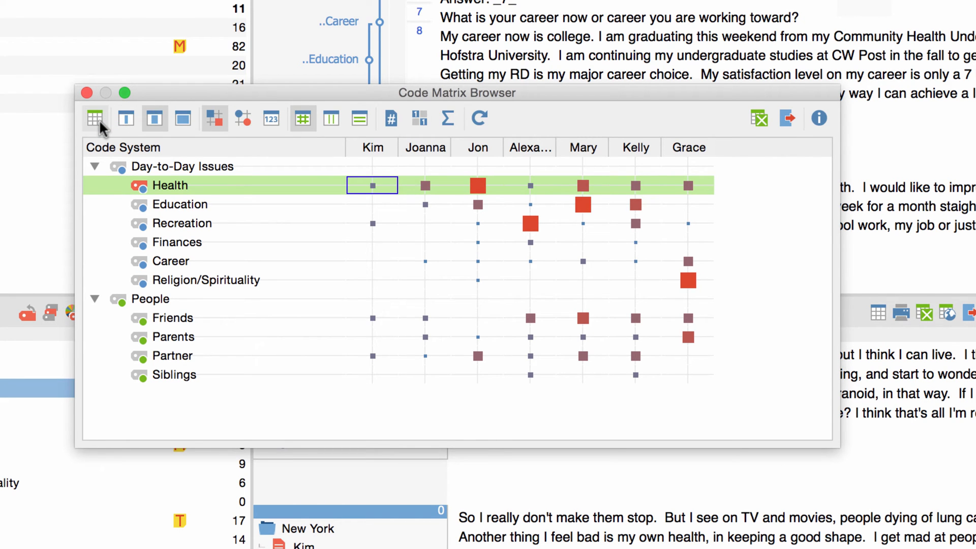
# Export a quote matrix of the coded segments as an Excel (.xlsx) file
pyautogui.click(759, 119)
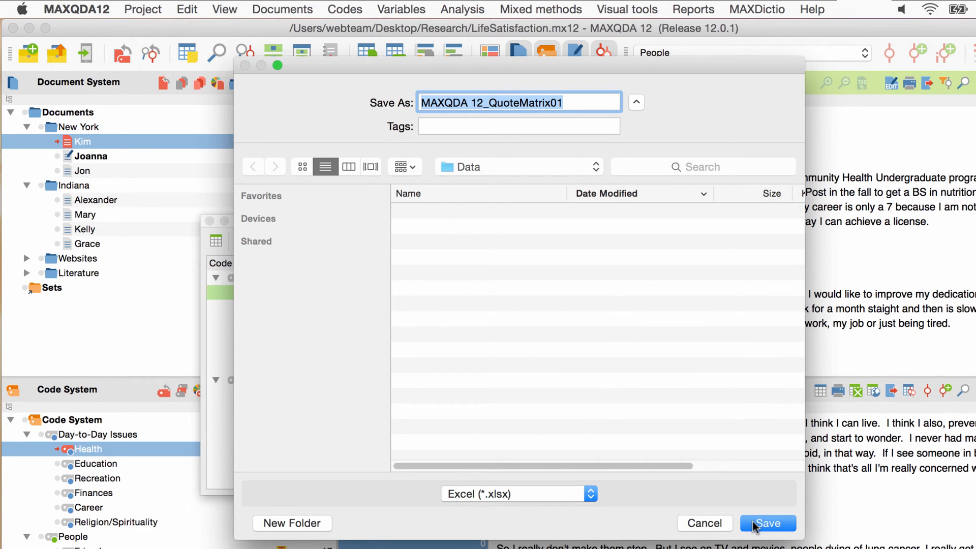
pyautogui.click(768, 523)
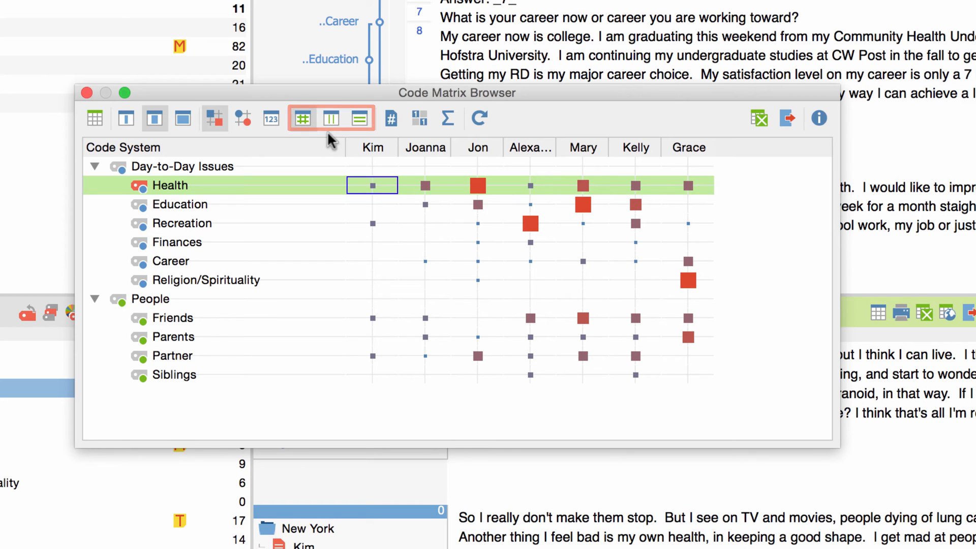
# Try matrix-wide and column-wise symbol sizing, finishing with row-wise calculation per code
pyautogui.click(302, 119)
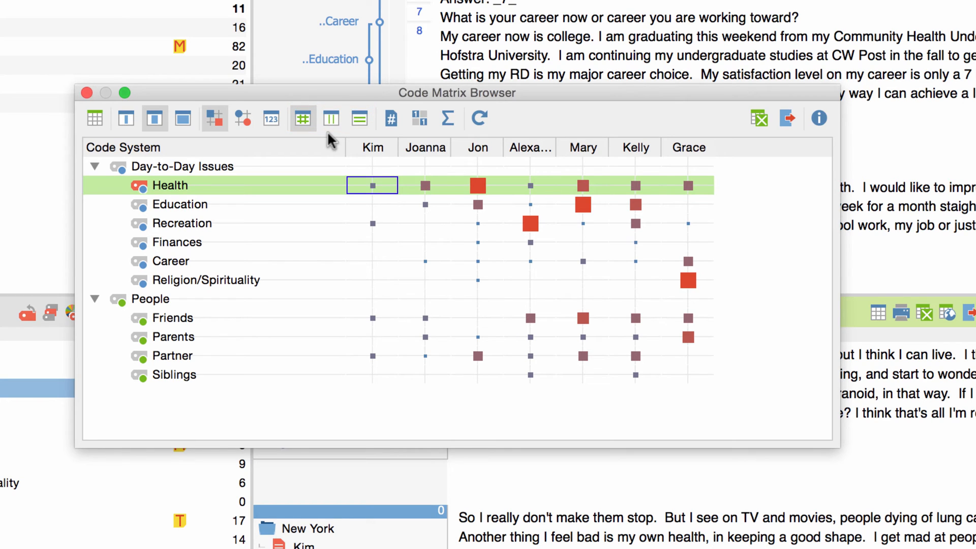
pyautogui.moveTo(335, 131)
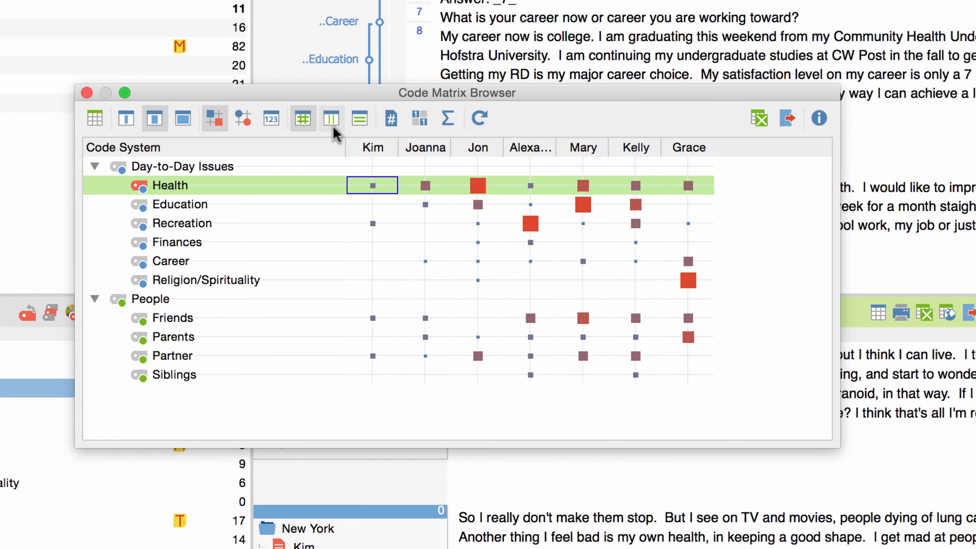
pyautogui.moveTo(331, 118)
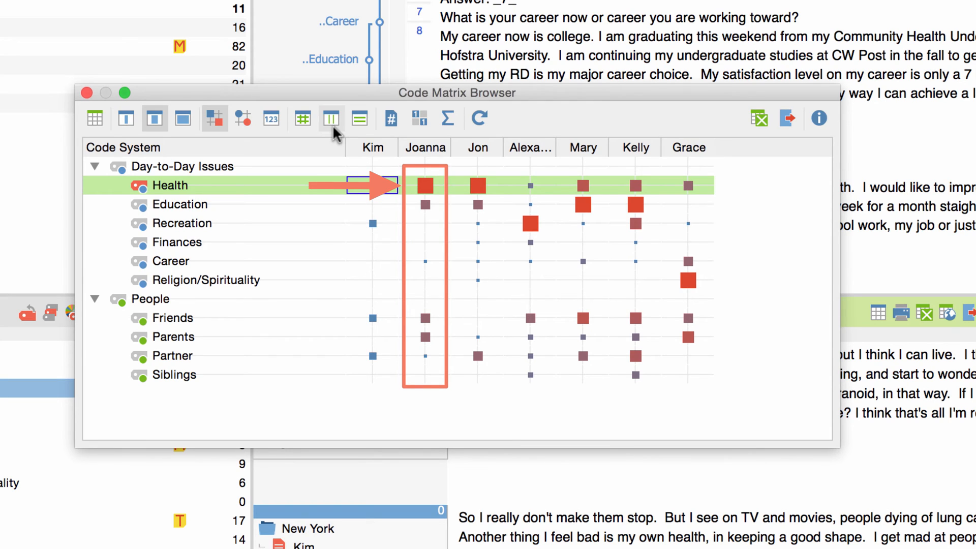
pyautogui.click(372, 185)
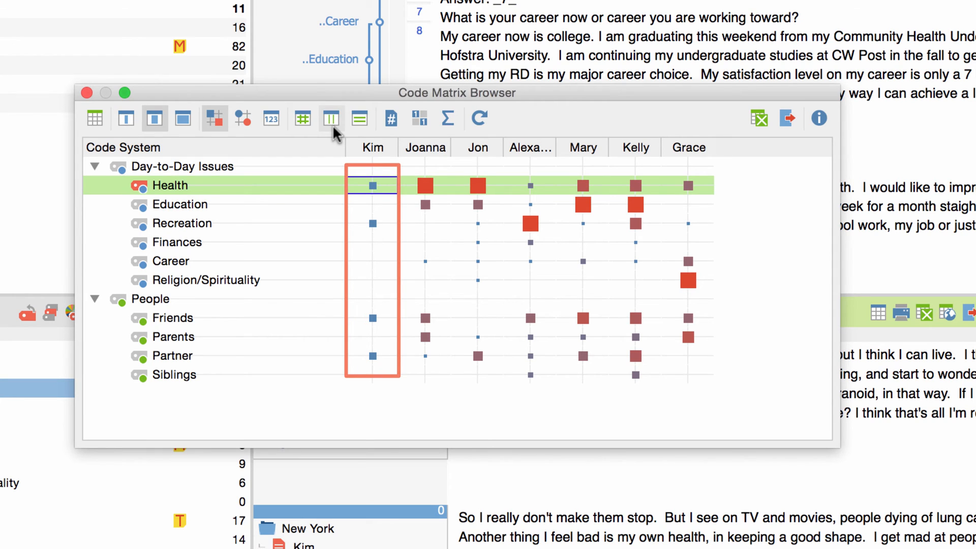
pyautogui.click(371, 185)
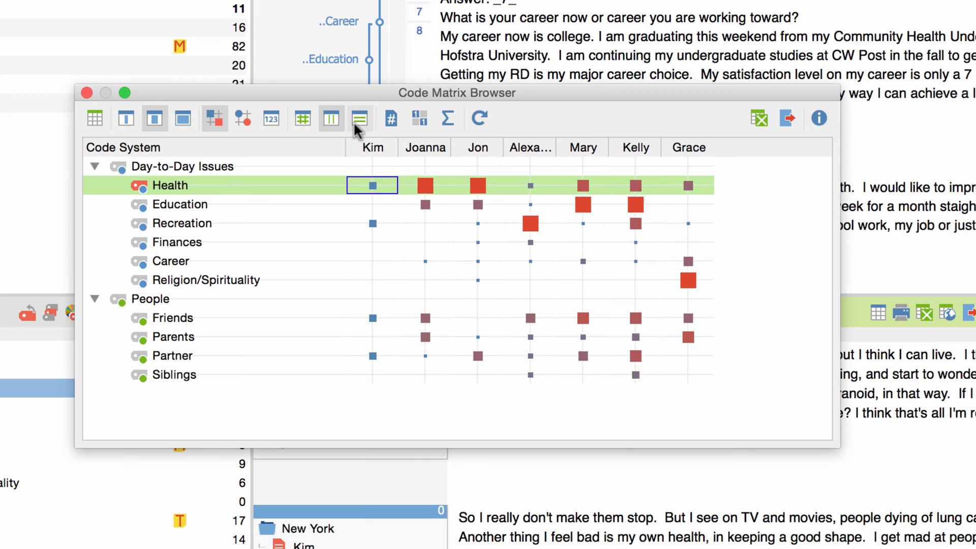
pyautogui.click(331, 119)
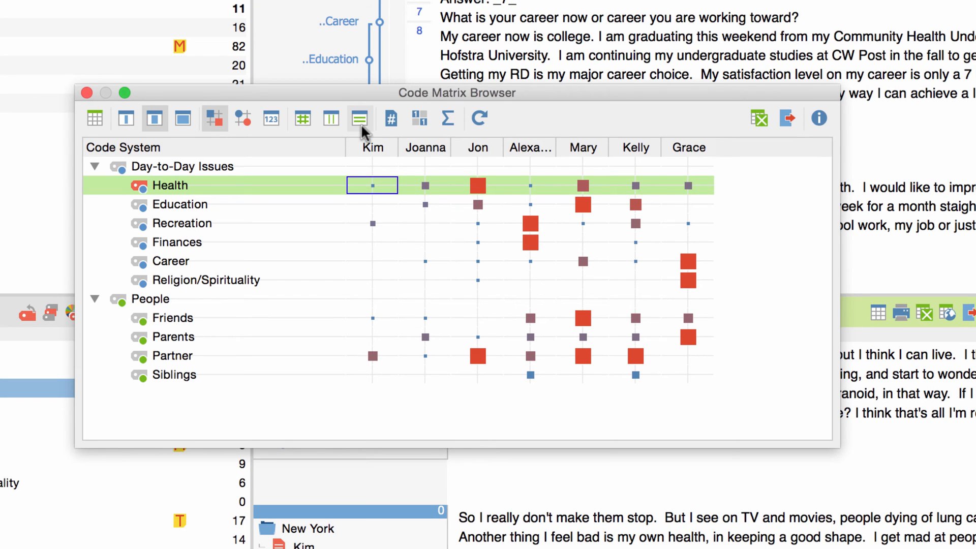
pyautogui.moveTo(271, 118)
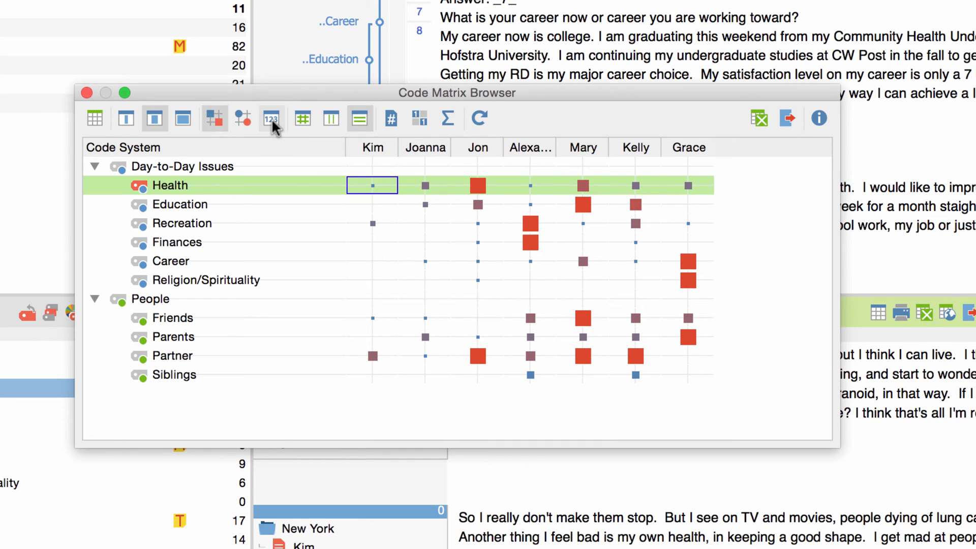
pyautogui.click(271, 119)
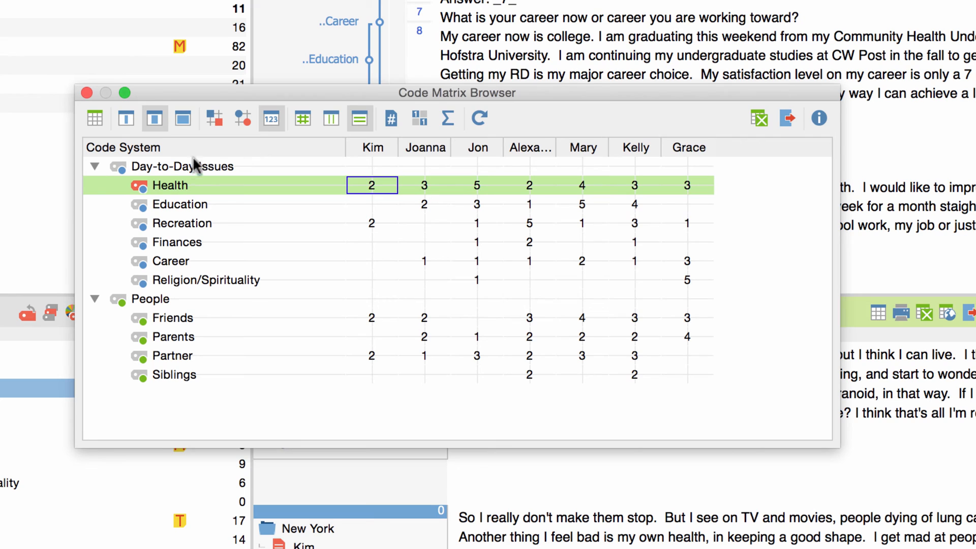
pyautogui.click(94, 167)
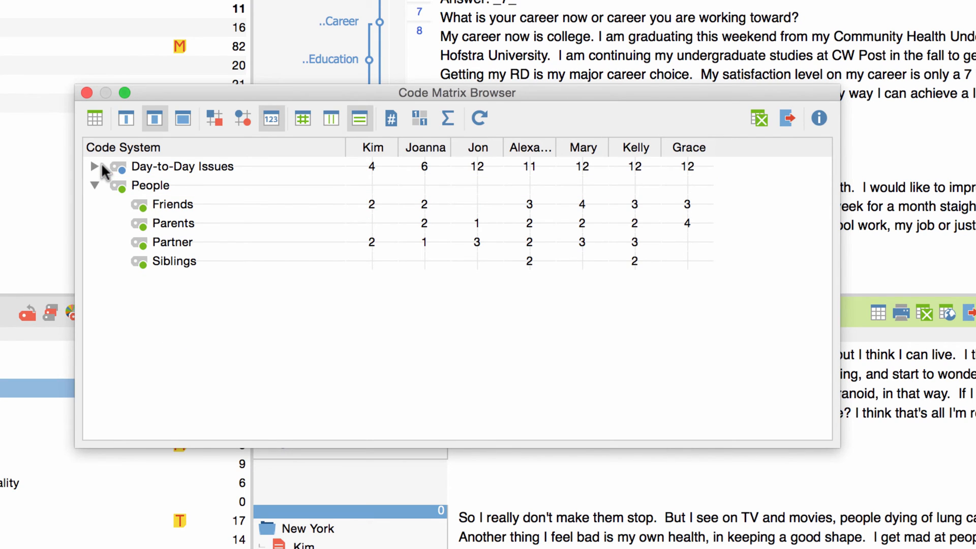
pyautogui.click(94, 166)
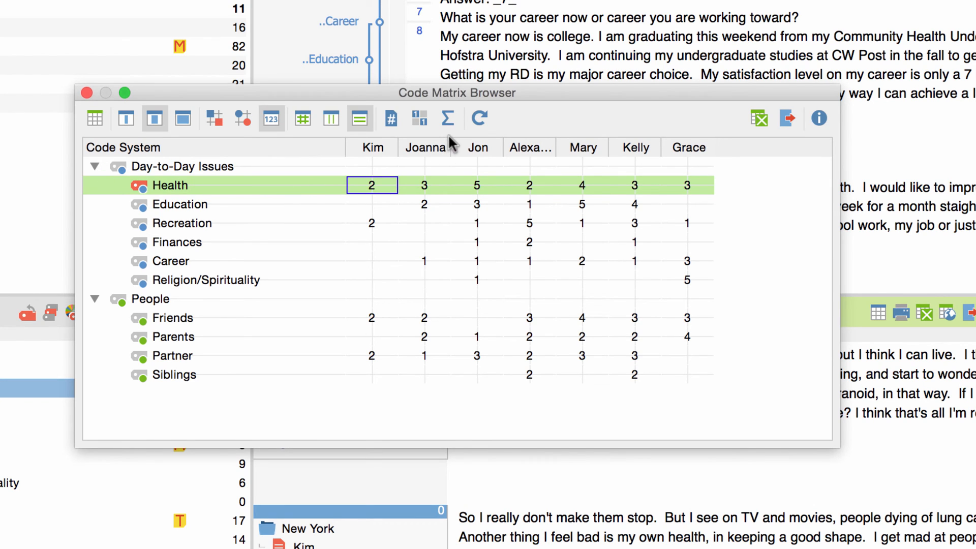
pyautogui.click(447, 119)
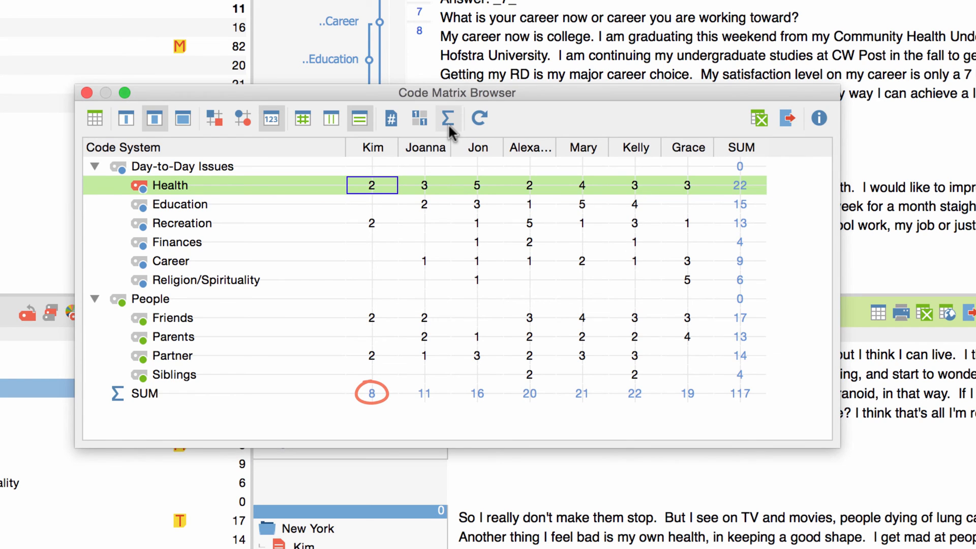
pyautogui.click(740, 185)
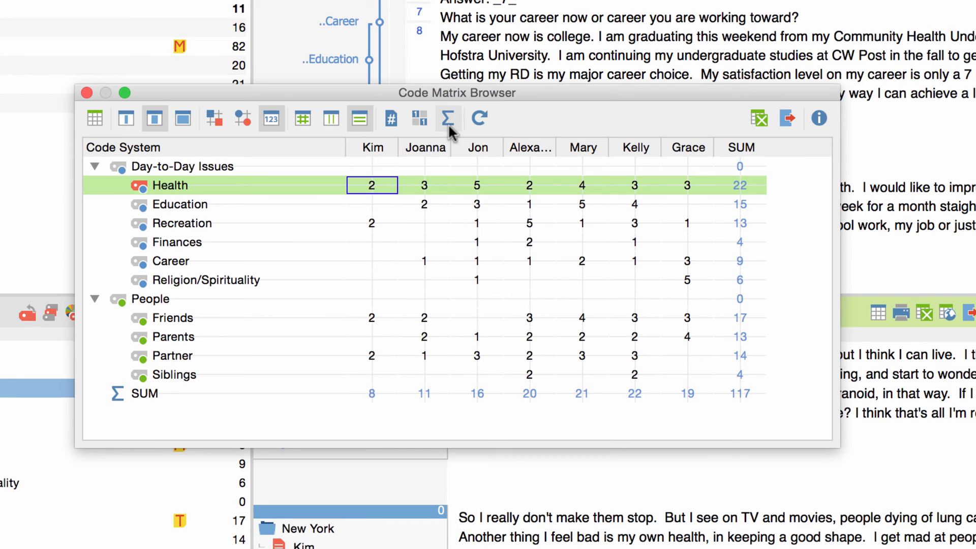
pyautogui.click(448, 119)
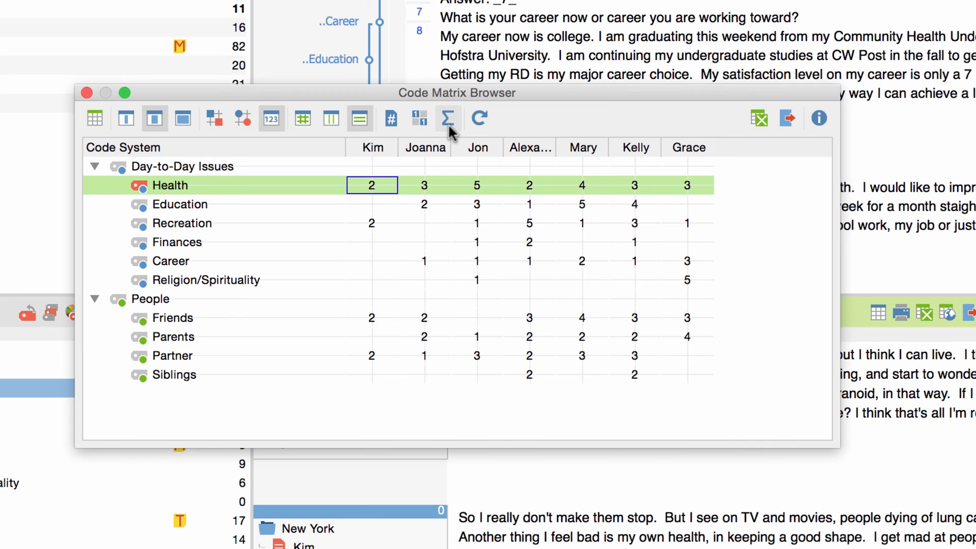
pyautogui.moveTo(391, 118)
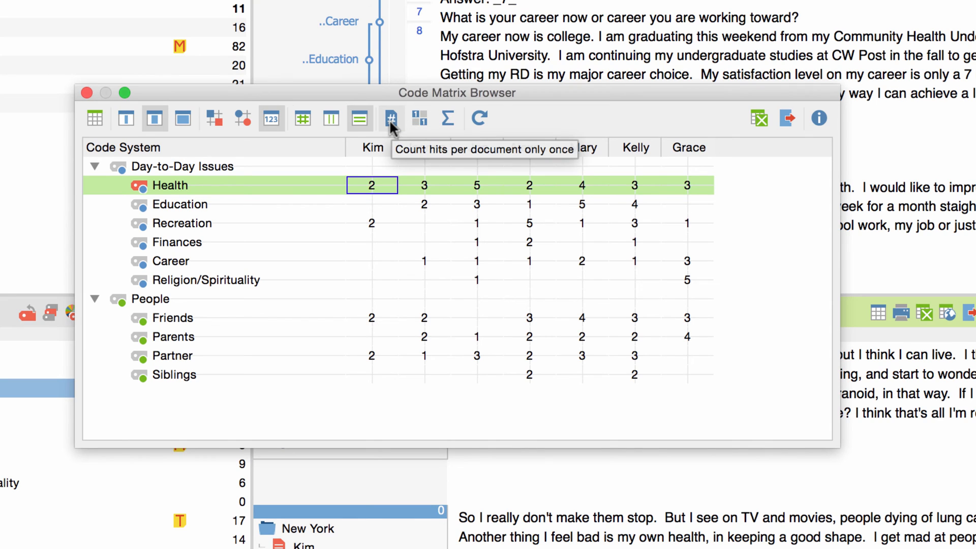
# Try once-per-document counting, collapsing People and binarizing, then display sized square symbols
pyautogui.click(391, 119)
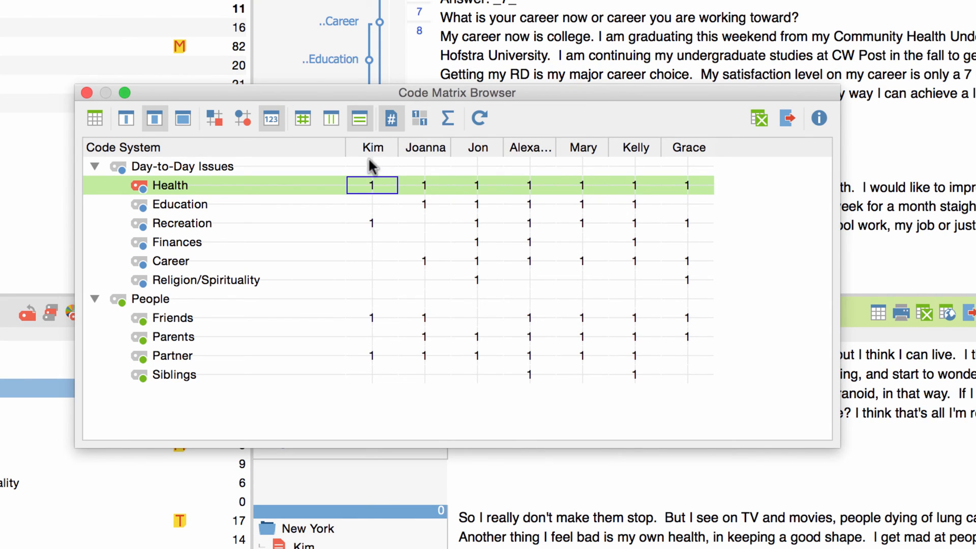
pyautogui.moveTo(97, 303)
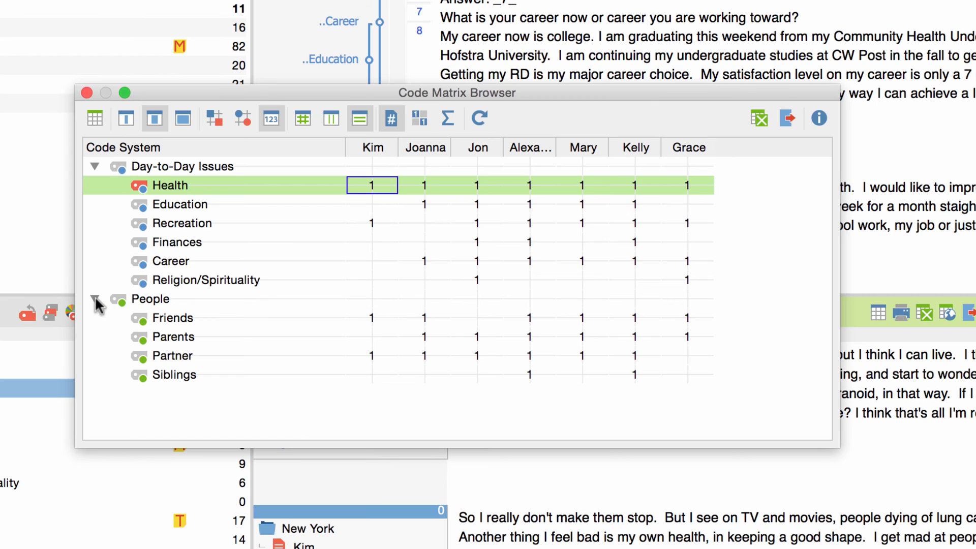
pyautogui.click(94, 300)
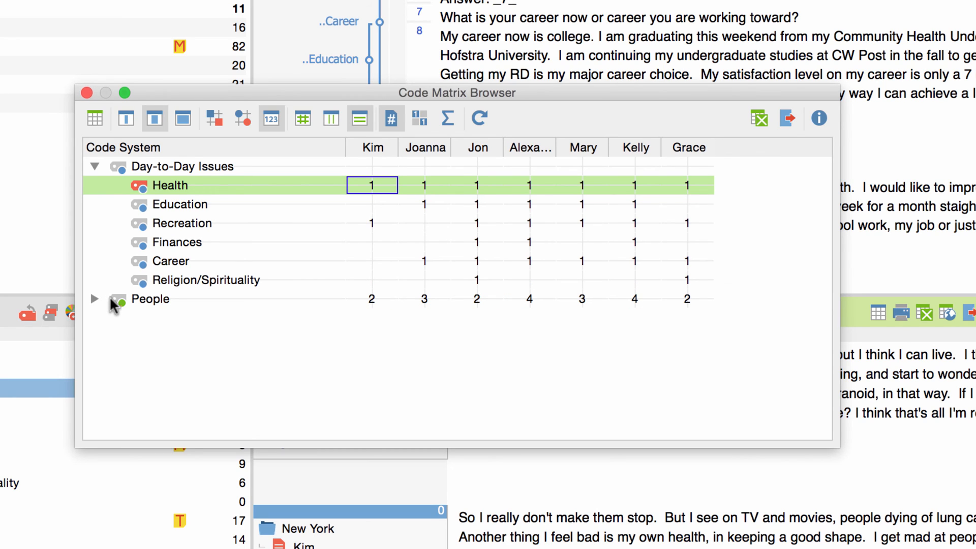
pyautogui.moveTo(425, 139)
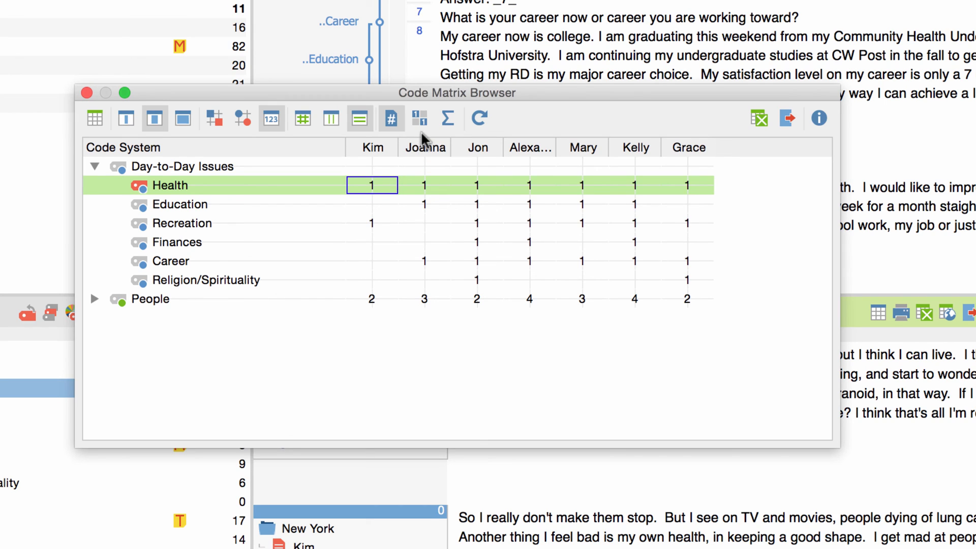
pyautogui.click(421, 118)
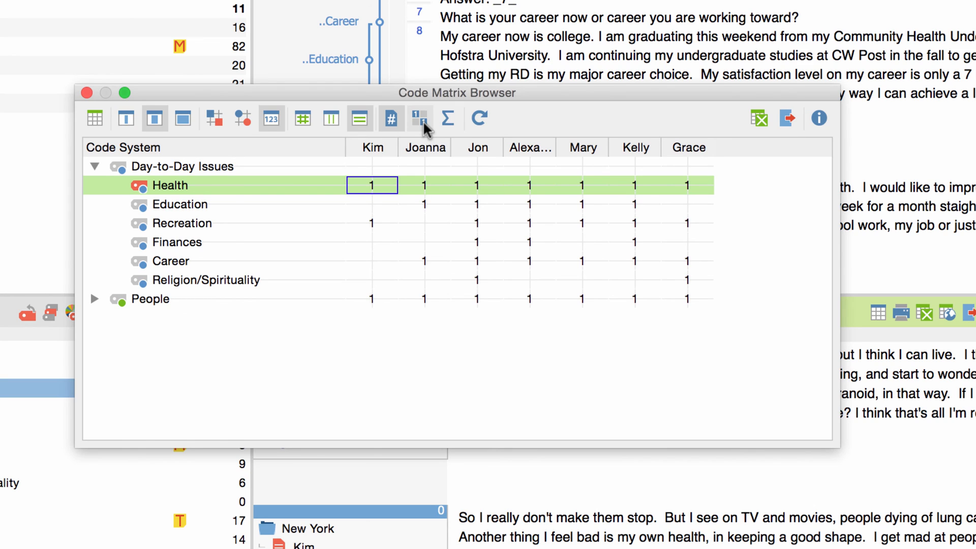
pyautogui.click(94, 299)
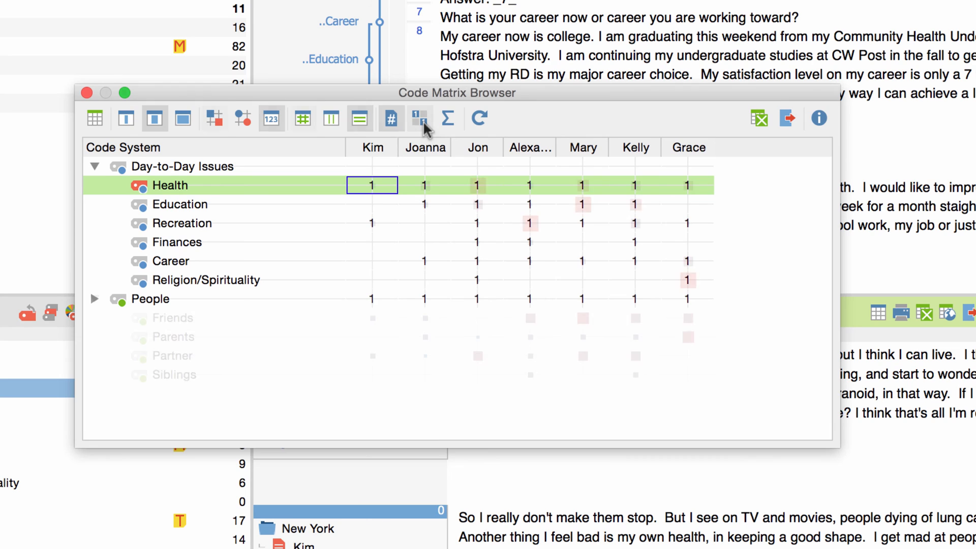
pyautogui.click(420, 119)
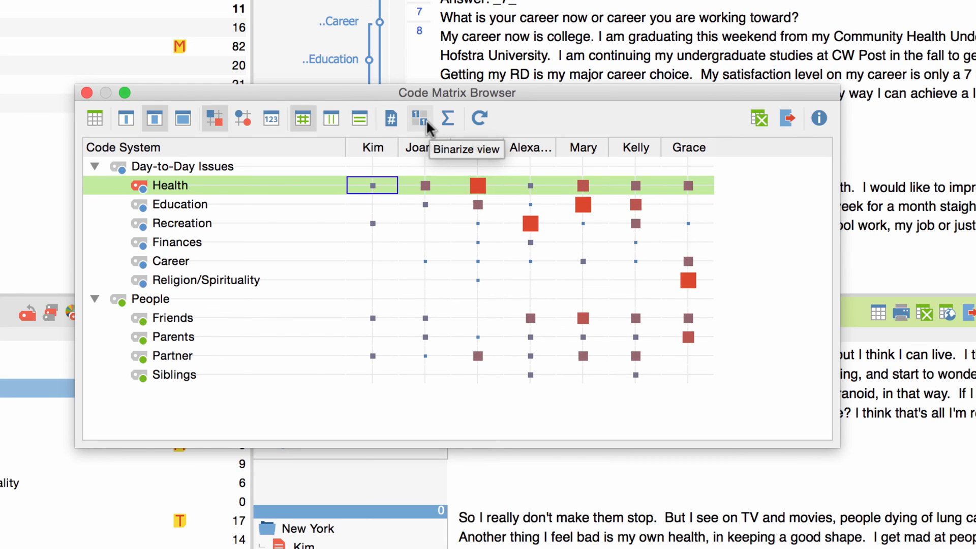
pyautogui.moveTo(679, 133)
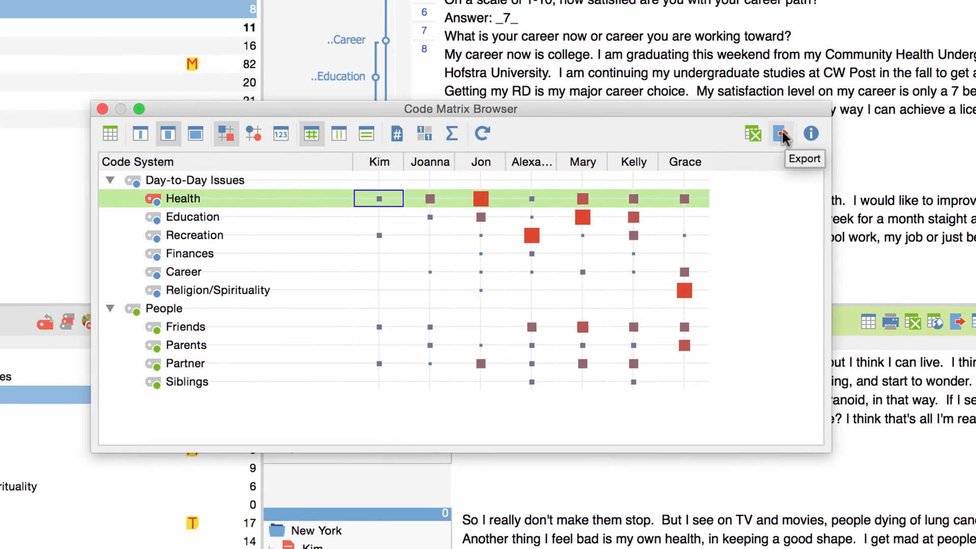
# Export the square-symbol matrix as a PNG image, then reopen the export dialog
pyautogui.click(782, 134)
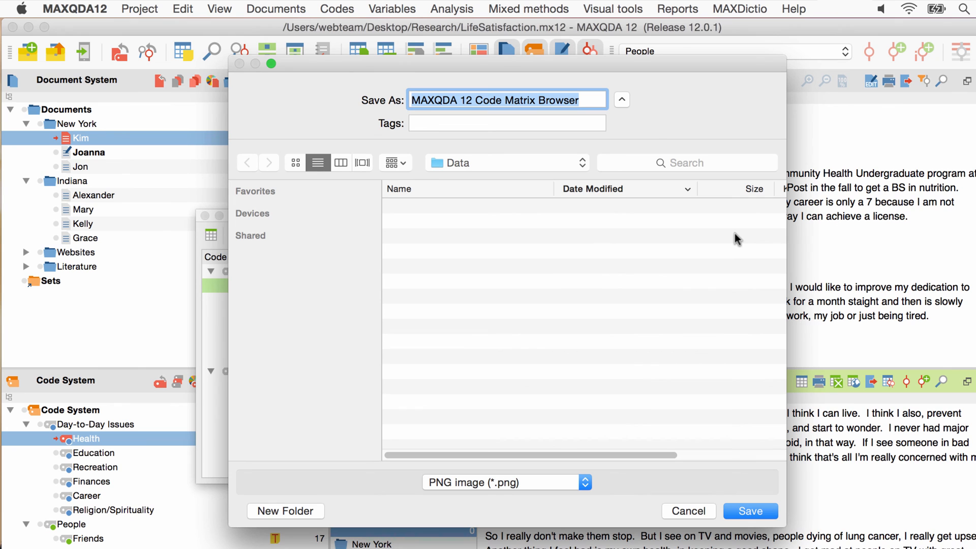
pyautogui.moveTo(750, 511)
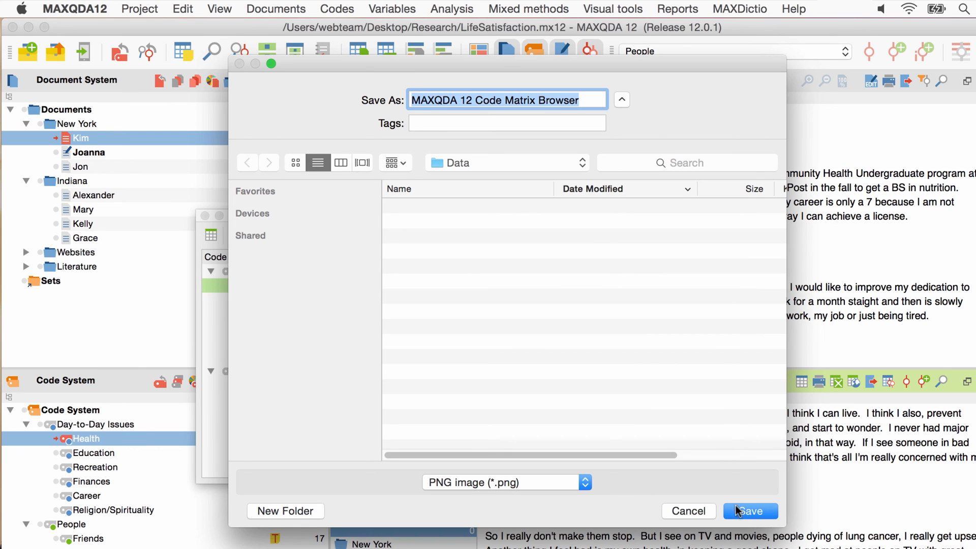
pyautogui.click(750, 511)
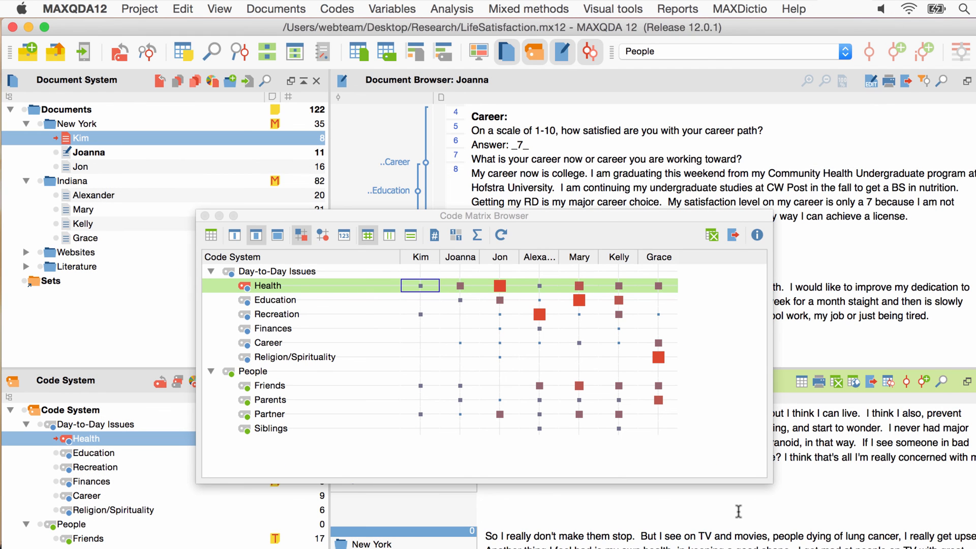
pyautogui.moveTo(734, 267)
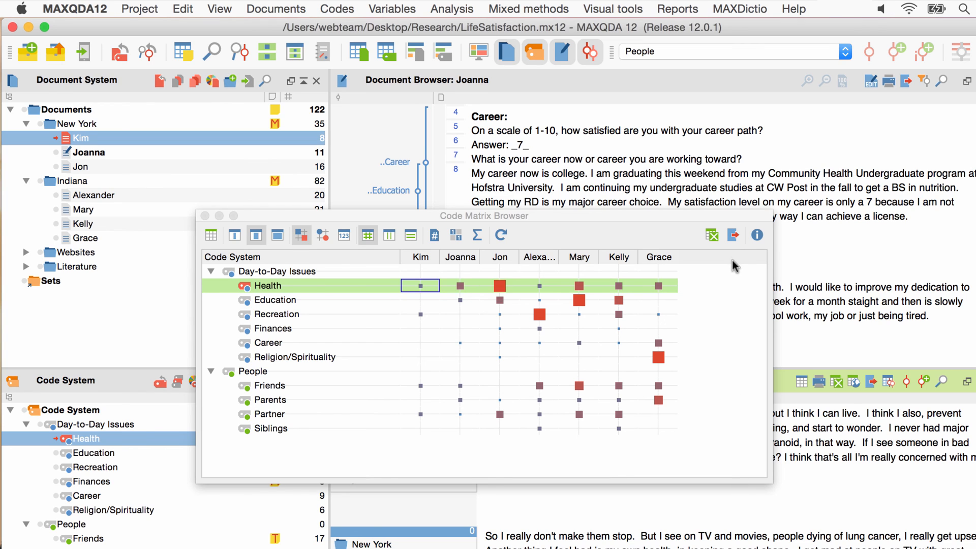
pyautogui.click(733, 235)
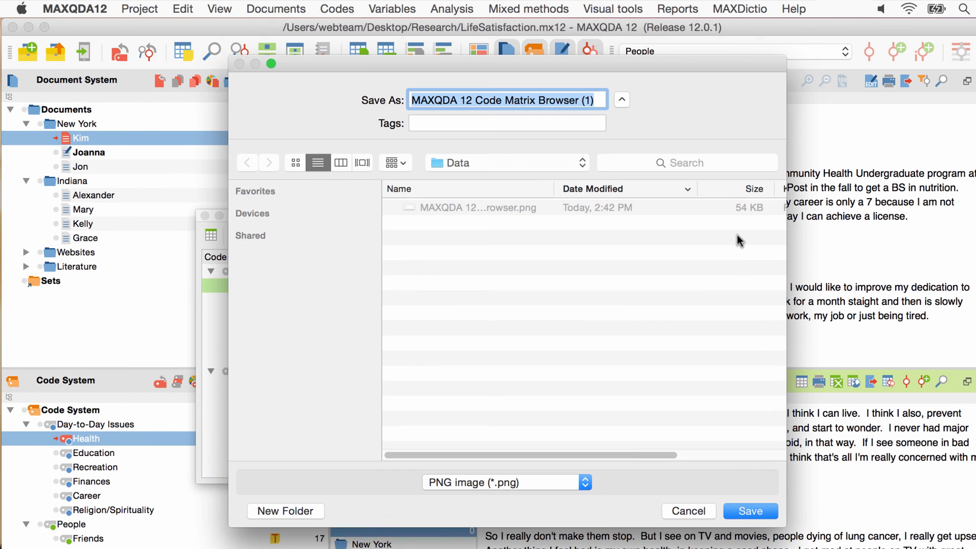
pyautogui.moveTo(567, 438)
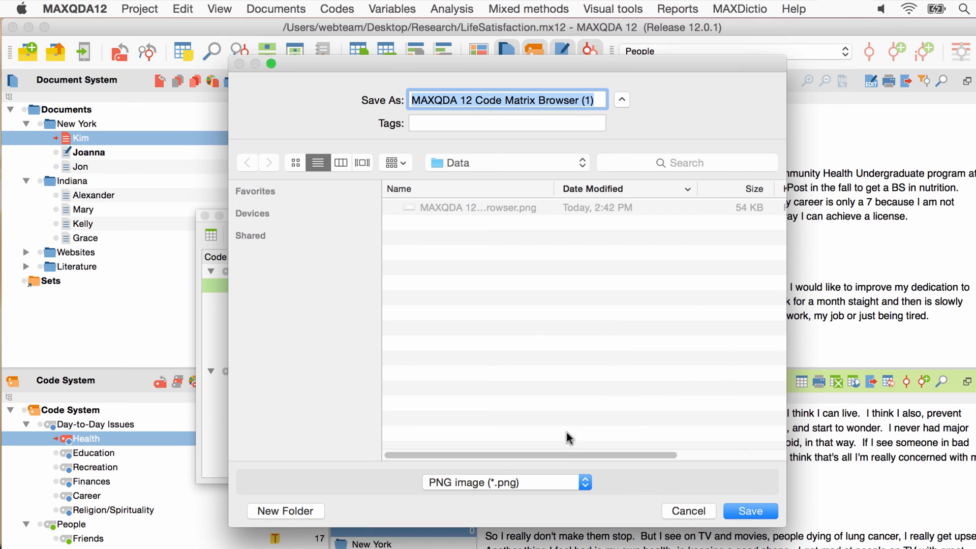